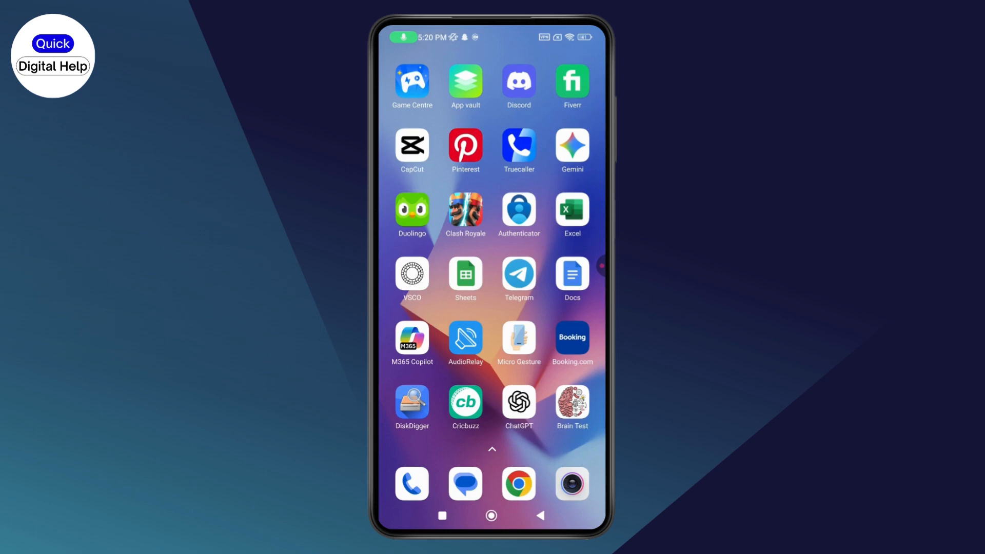
Swipe across the home screen to reach Gmail and open the Primary inbox.
scroll("left", 3)
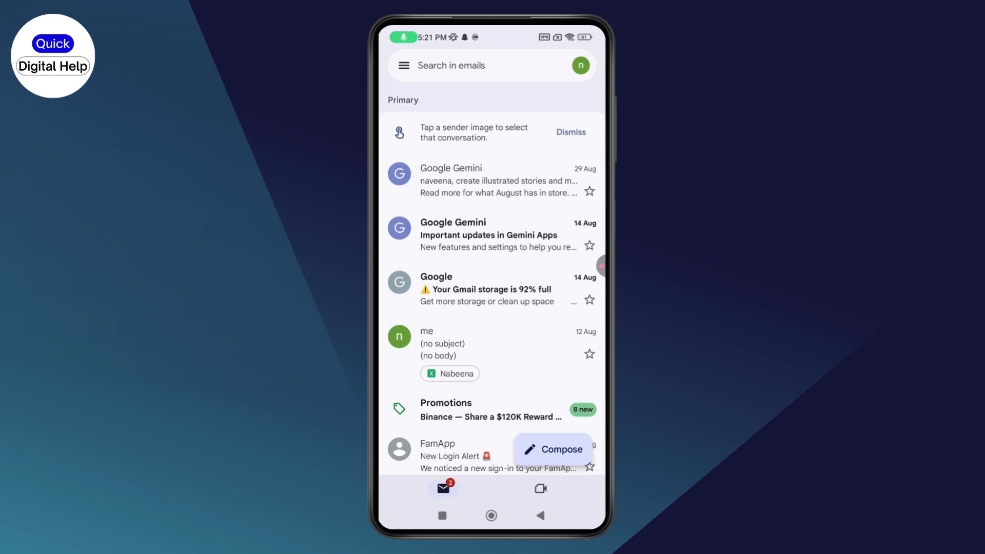
left_click(552, 450)
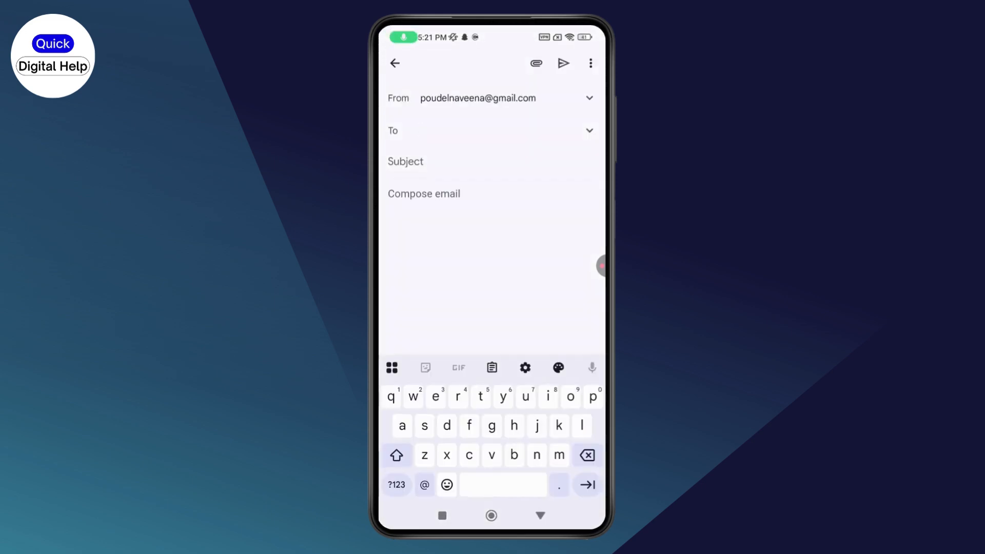
type("nav")
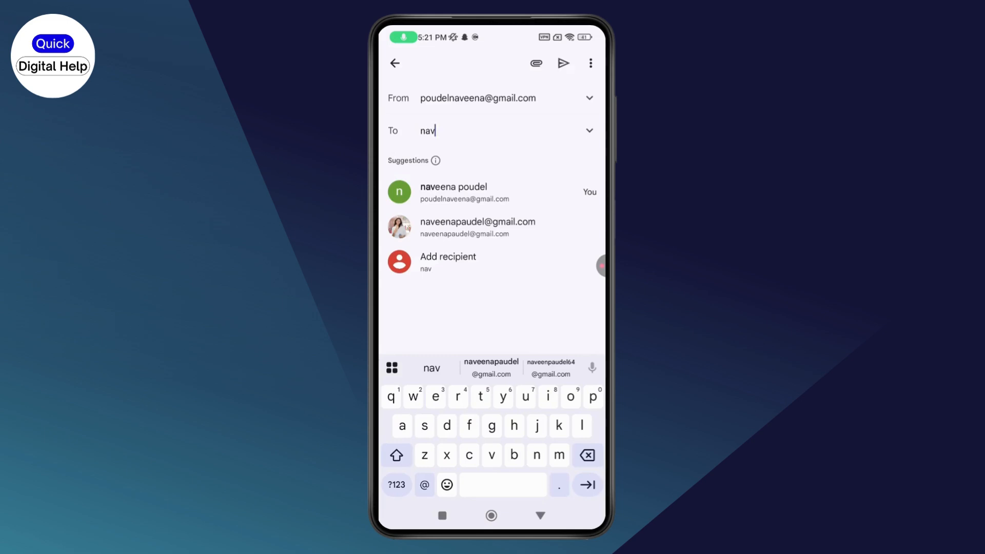
left_click(394, 62)
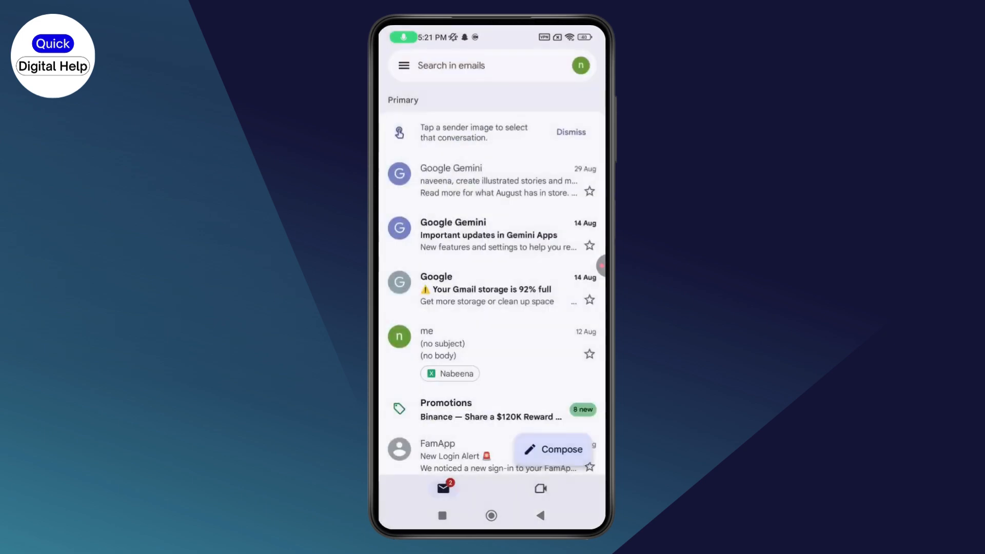
Search Google Account settings for 'contact', open Contacts, then start a new Gmail draft.
left_click(580, 65)
type("c")
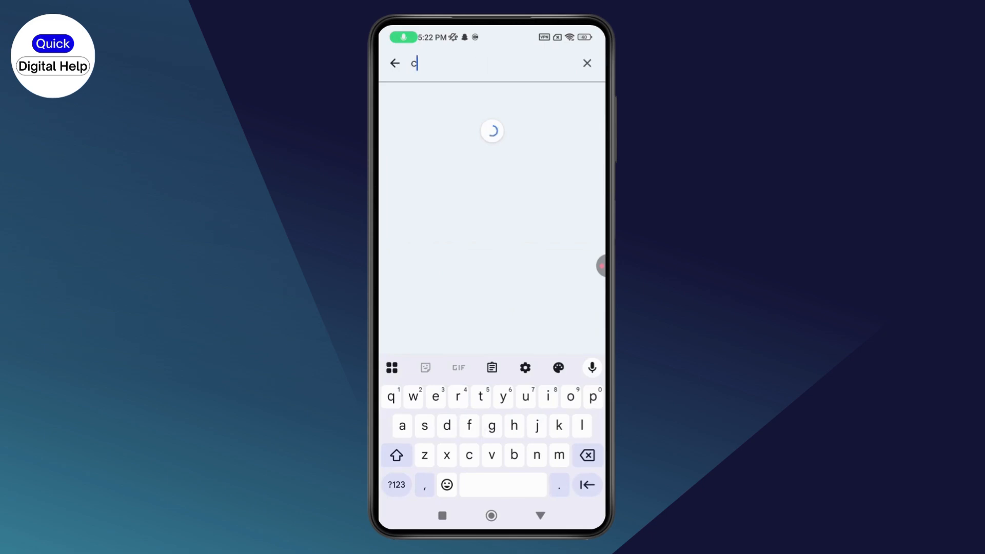
type("ontact")
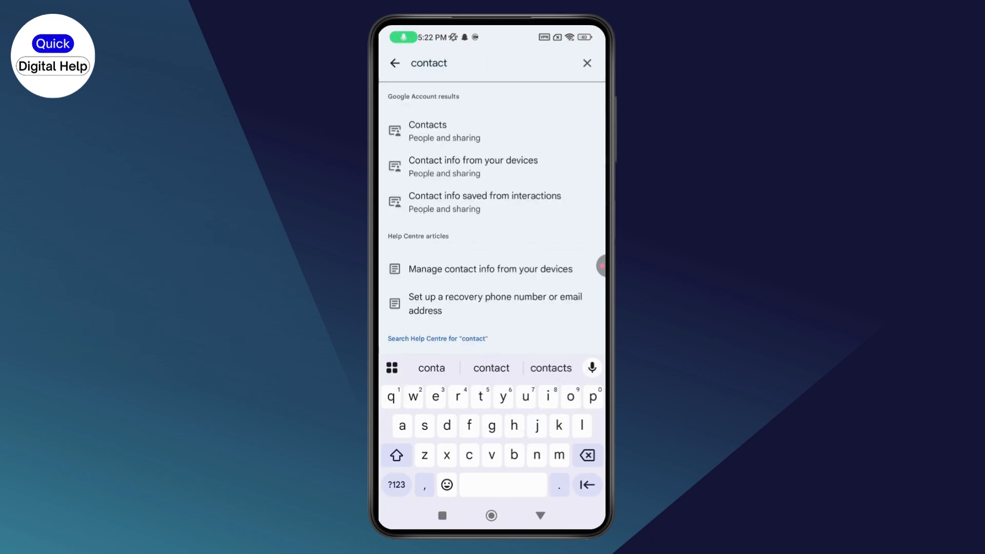
left_click(428, 124)
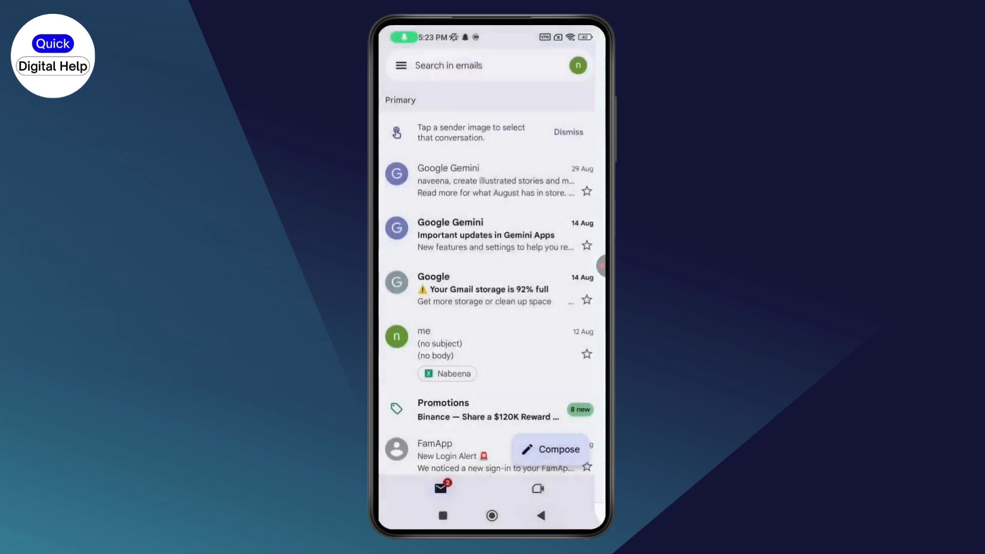
left_click(549, 450)
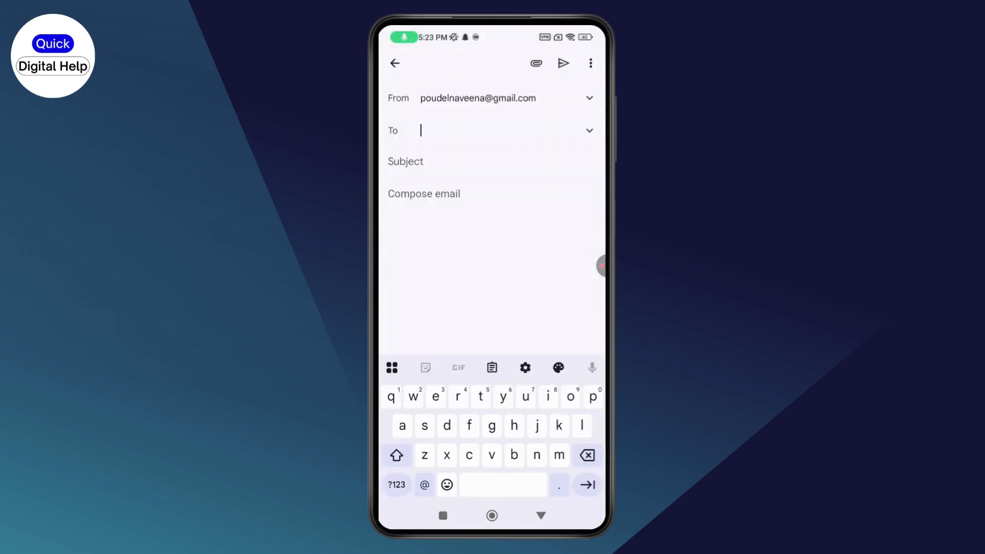